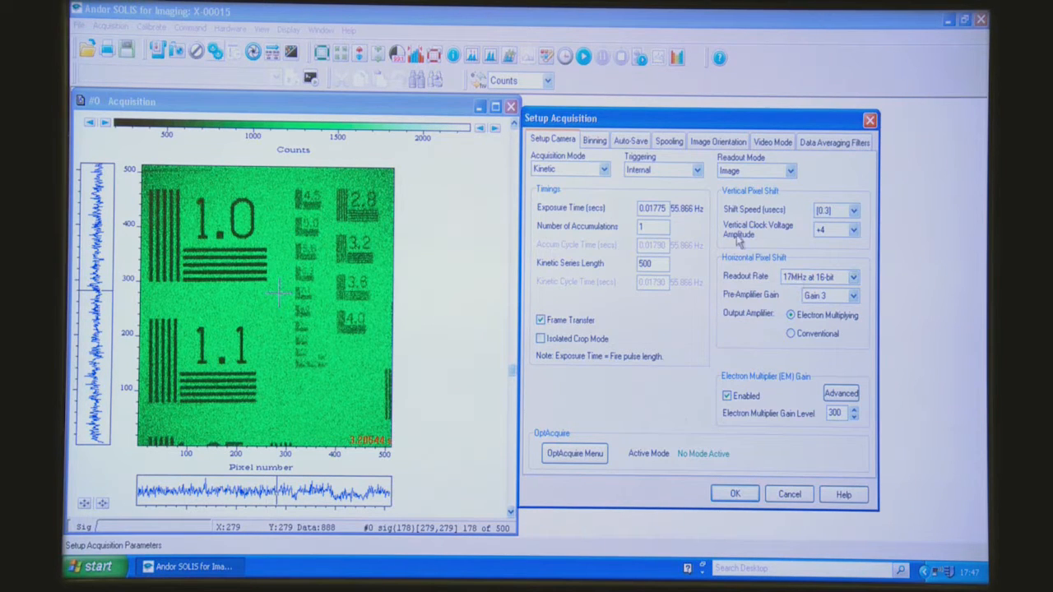
Step: Show the Binning options of the acquisition setup, currently full 512×512 area with 1×1 binning
click(594, 140)
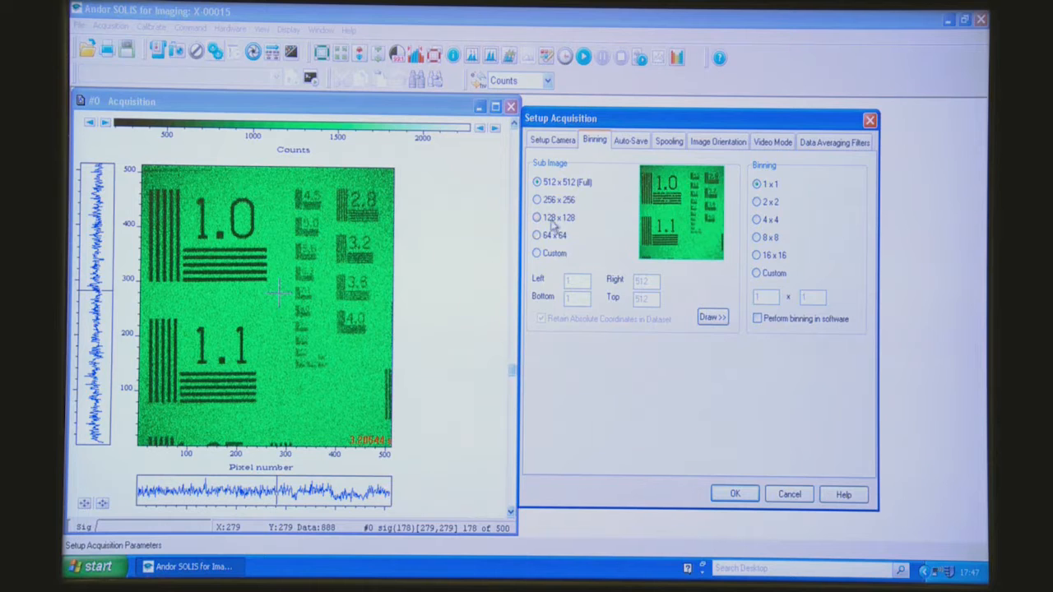
Step: Restrict acquisition to a 128 x 128 sub image, giving 0.00461 s exposure at about 209.64 Hz
click(536, 217)
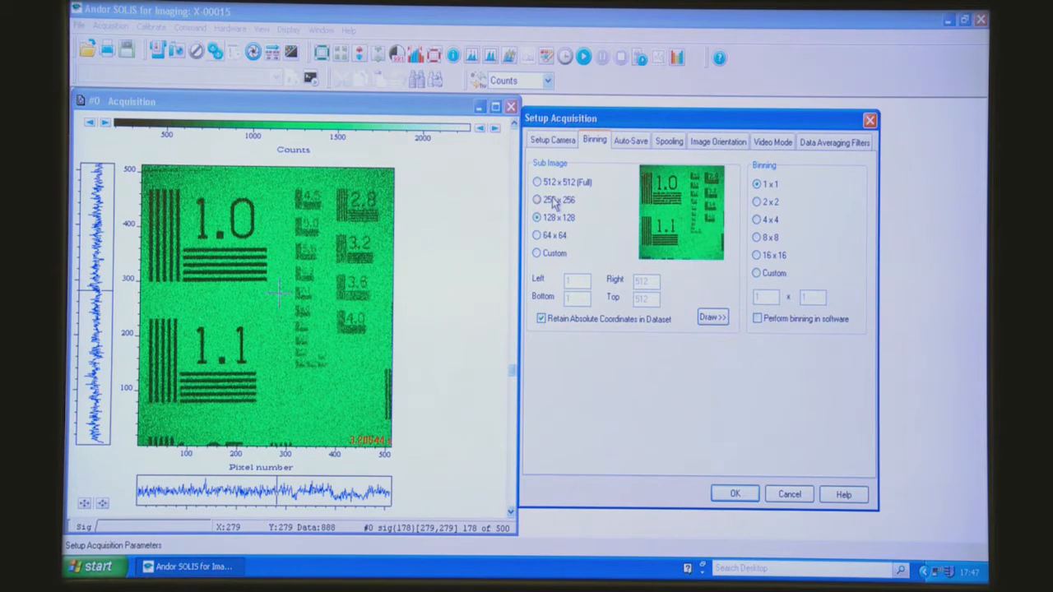
click(552, 140)
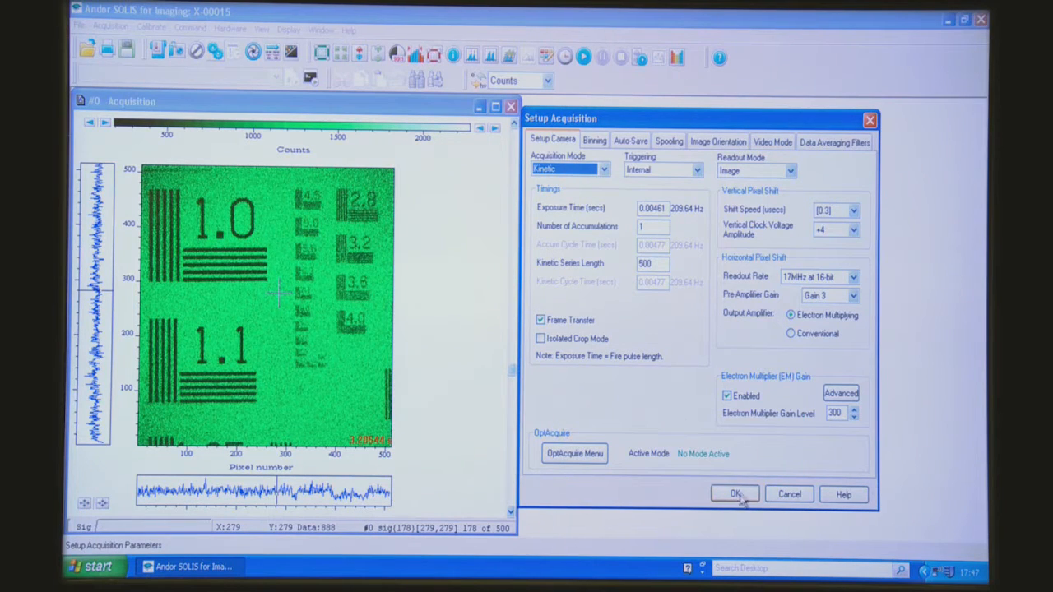
Step: Apply the 128×128 region, acquire the cropped image at the faster rate, and return to the acquisition setup
click(734, 493)
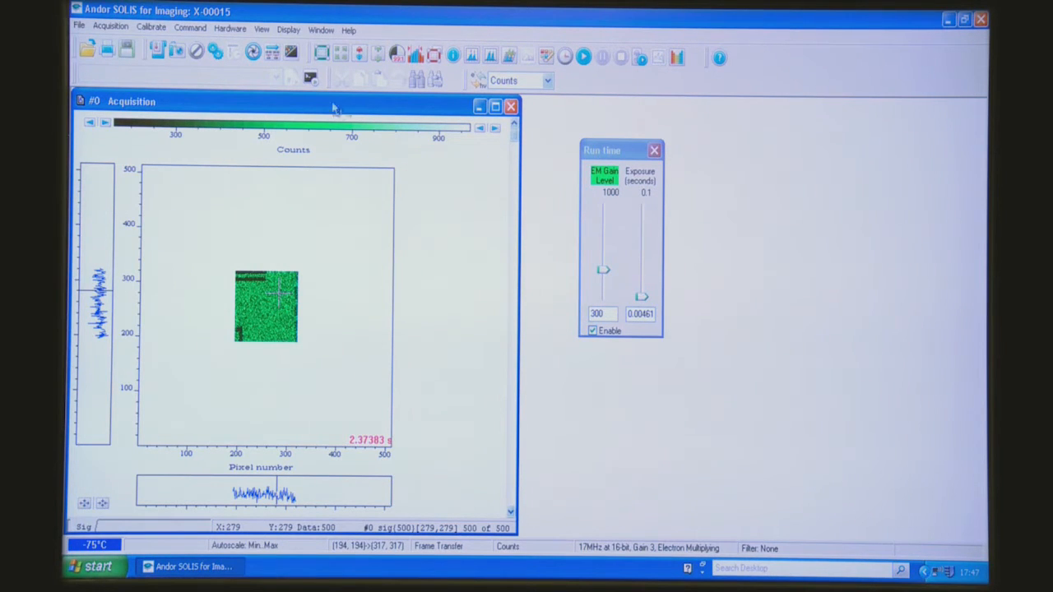
click(655, 150)
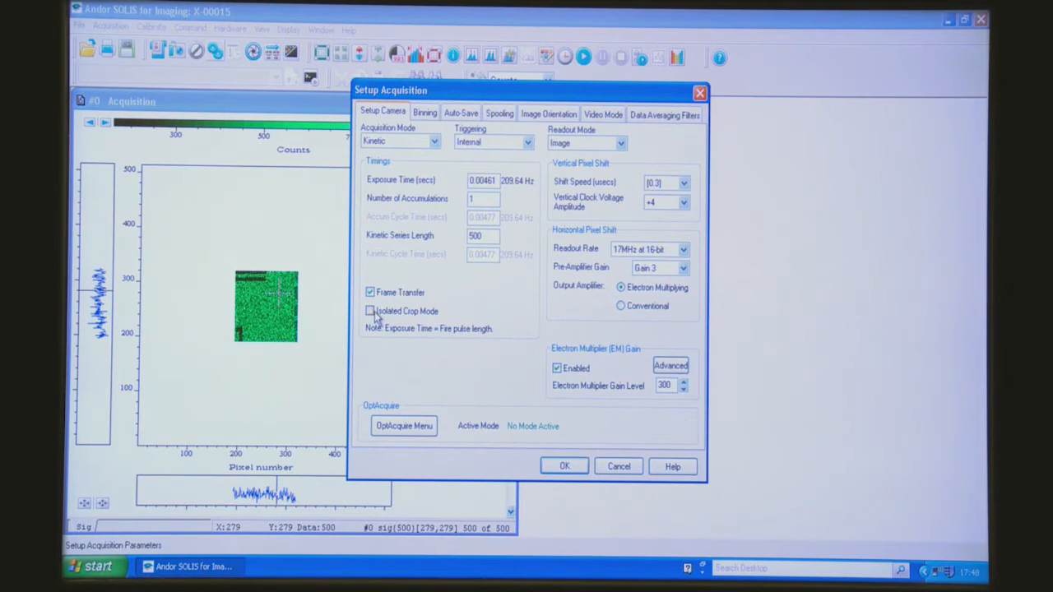
Step: Enable Isolated Crop Mode with crop width and height 128, raising the rate to about 595 Hz
click(368, 311)
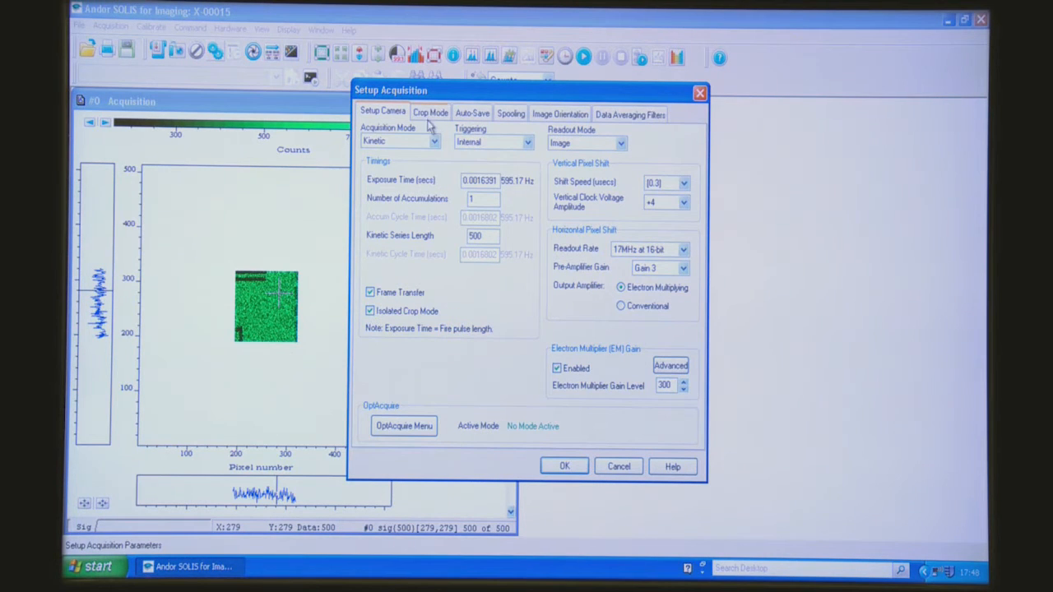
click(430, 114)
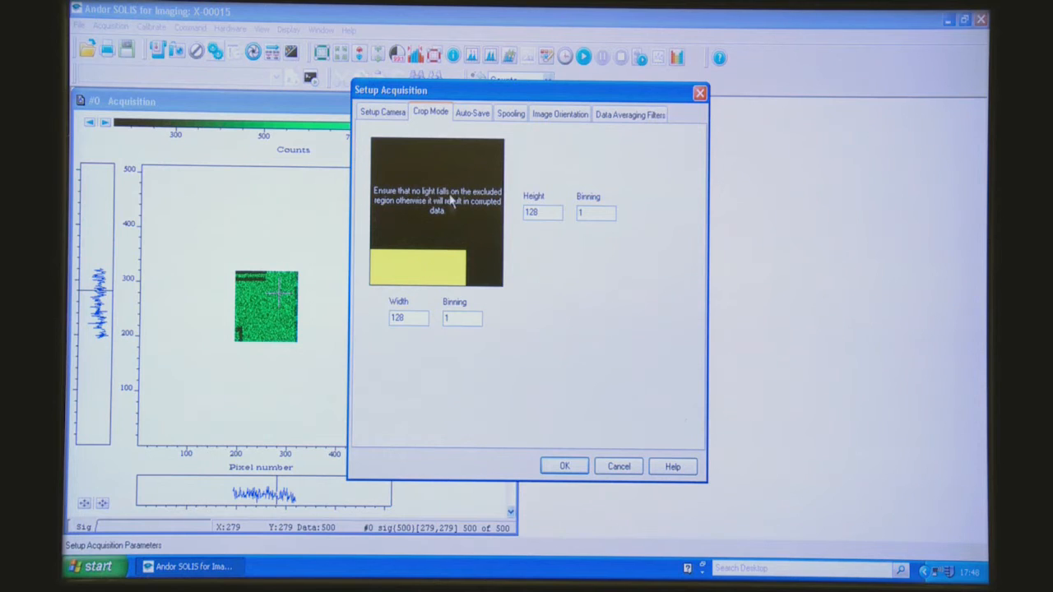
click(382, 112)
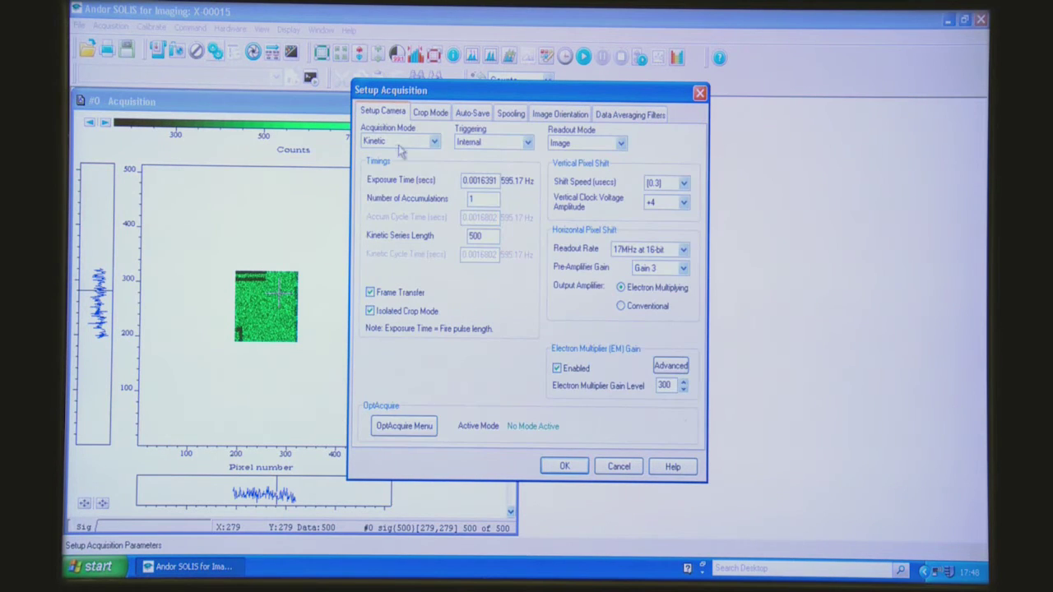